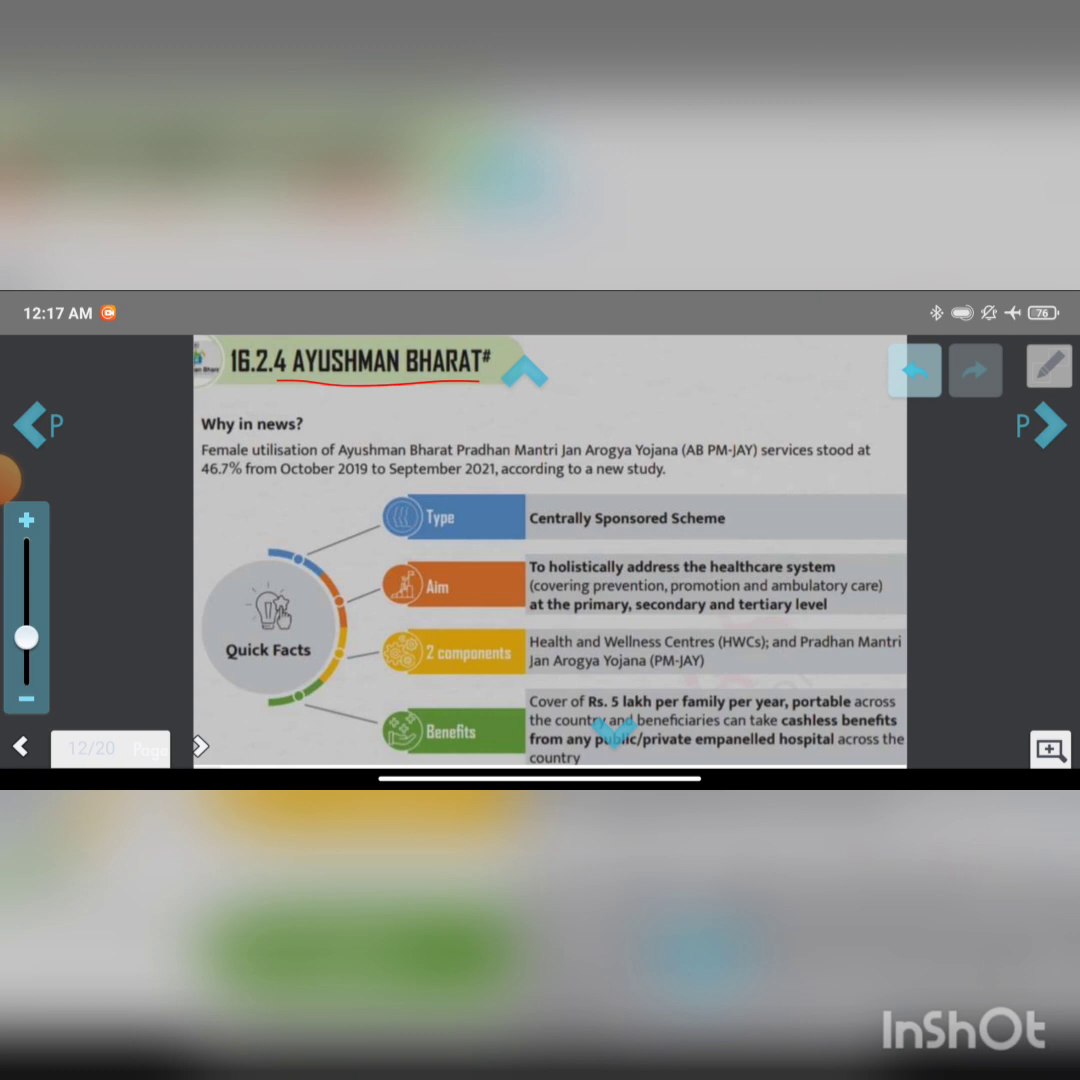
Step: Underline the October 2019–September 2021 study dates on page 12 in red
left_click_drag(320, 420, 345, 405)
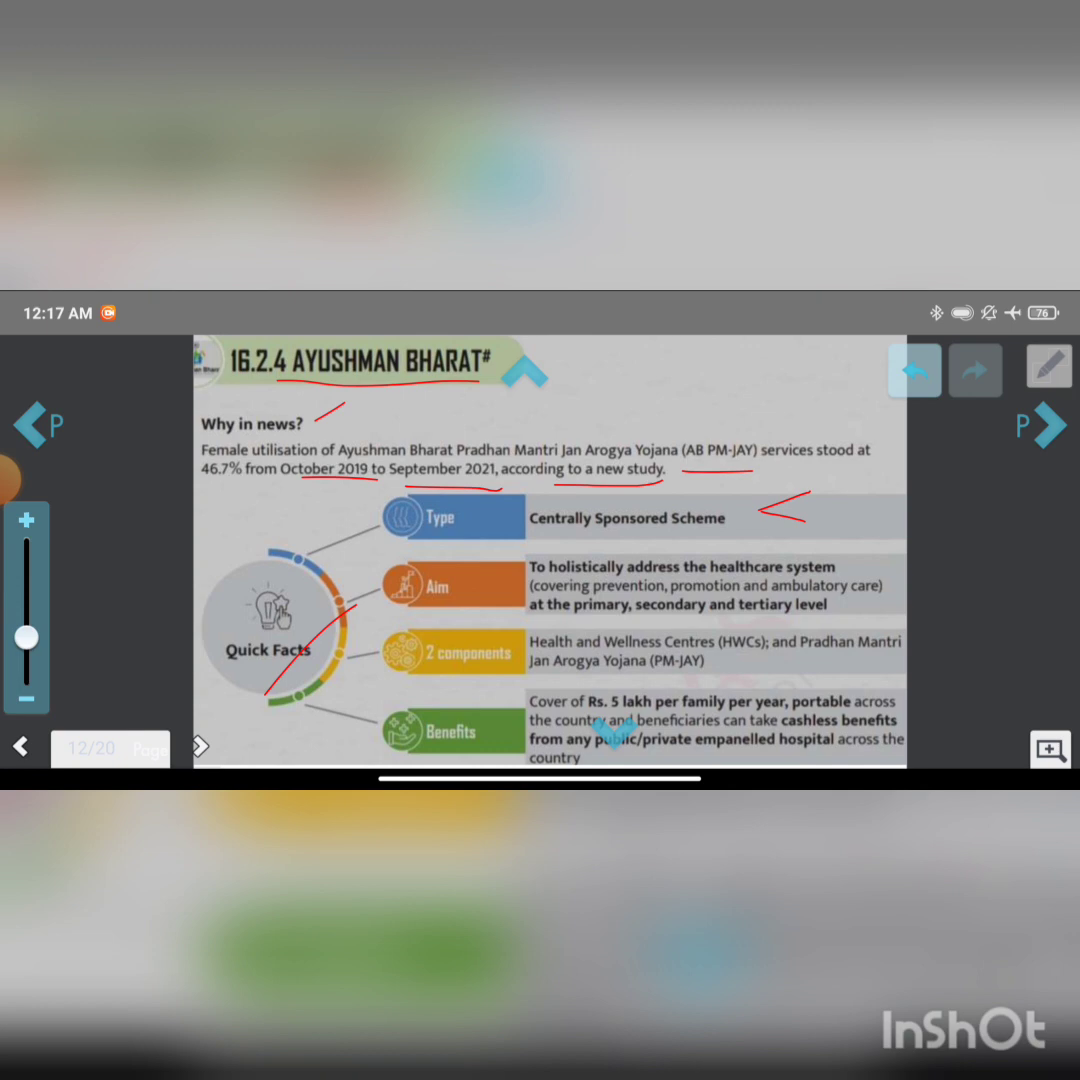
Step: Underline the Aim row's key words in red, then leave pen mode
left_click_drag(535, 621, 810, 623)
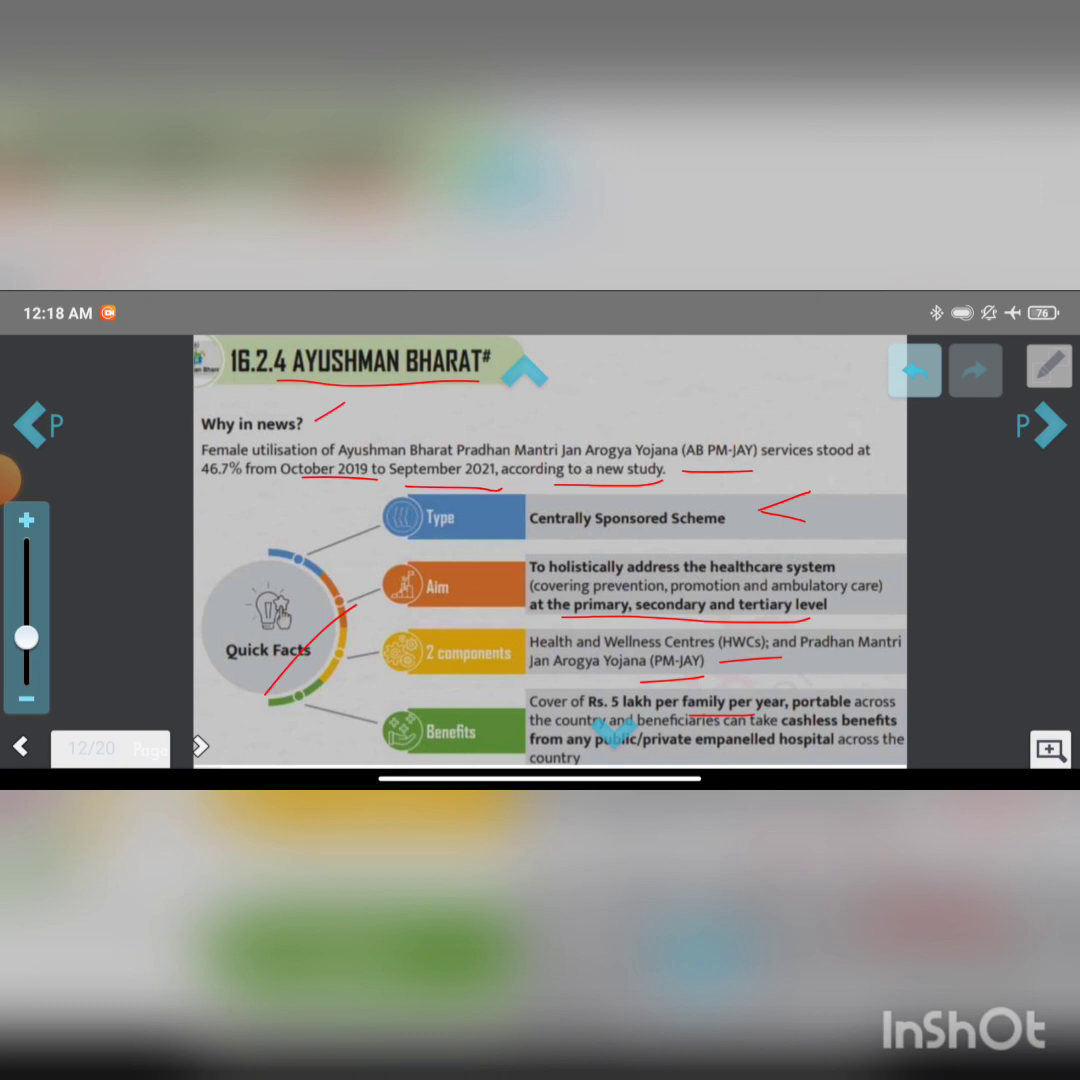
left_click(21, 746)
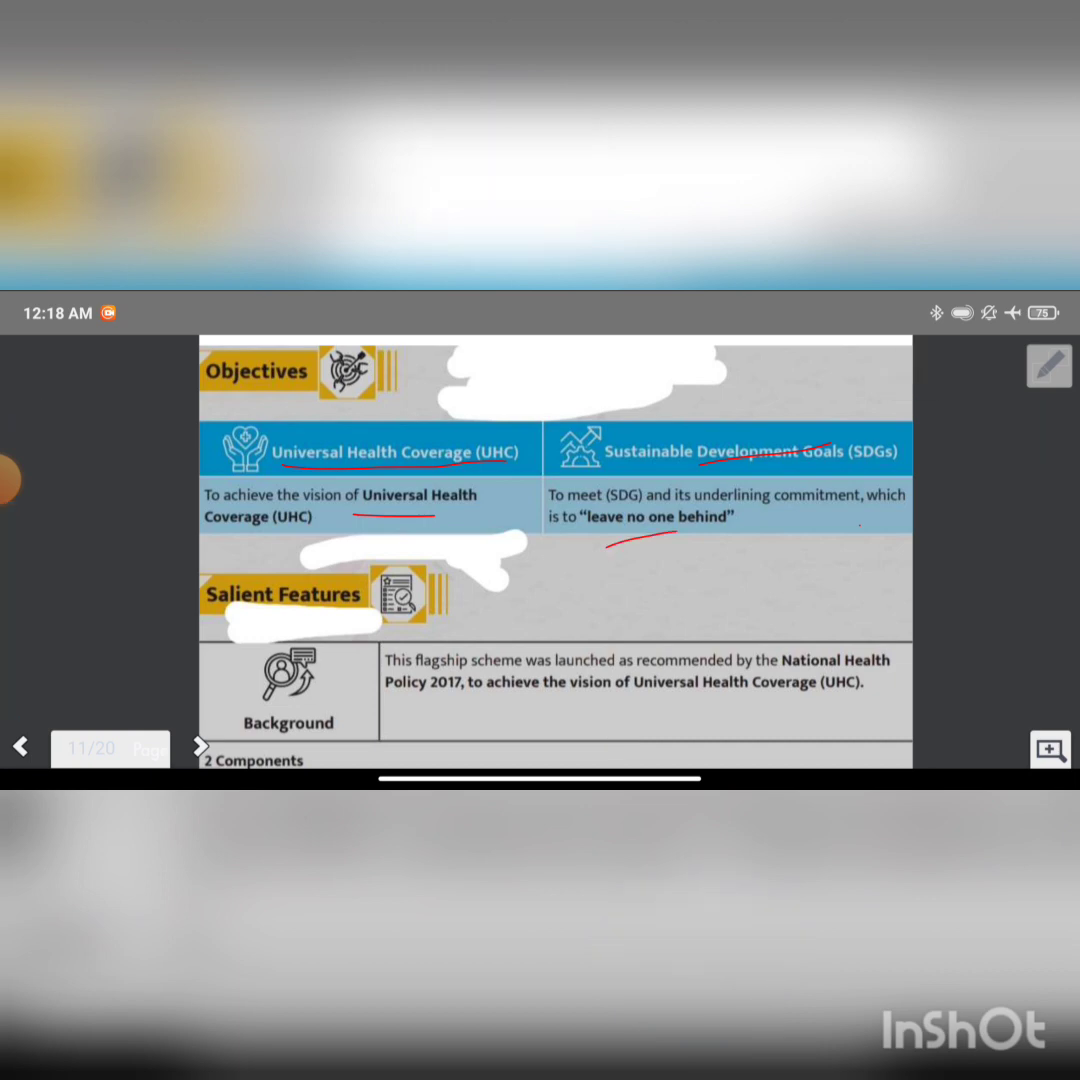
Step: Scroll down page 11 and switch on freehand marking
scroll("down", 3)
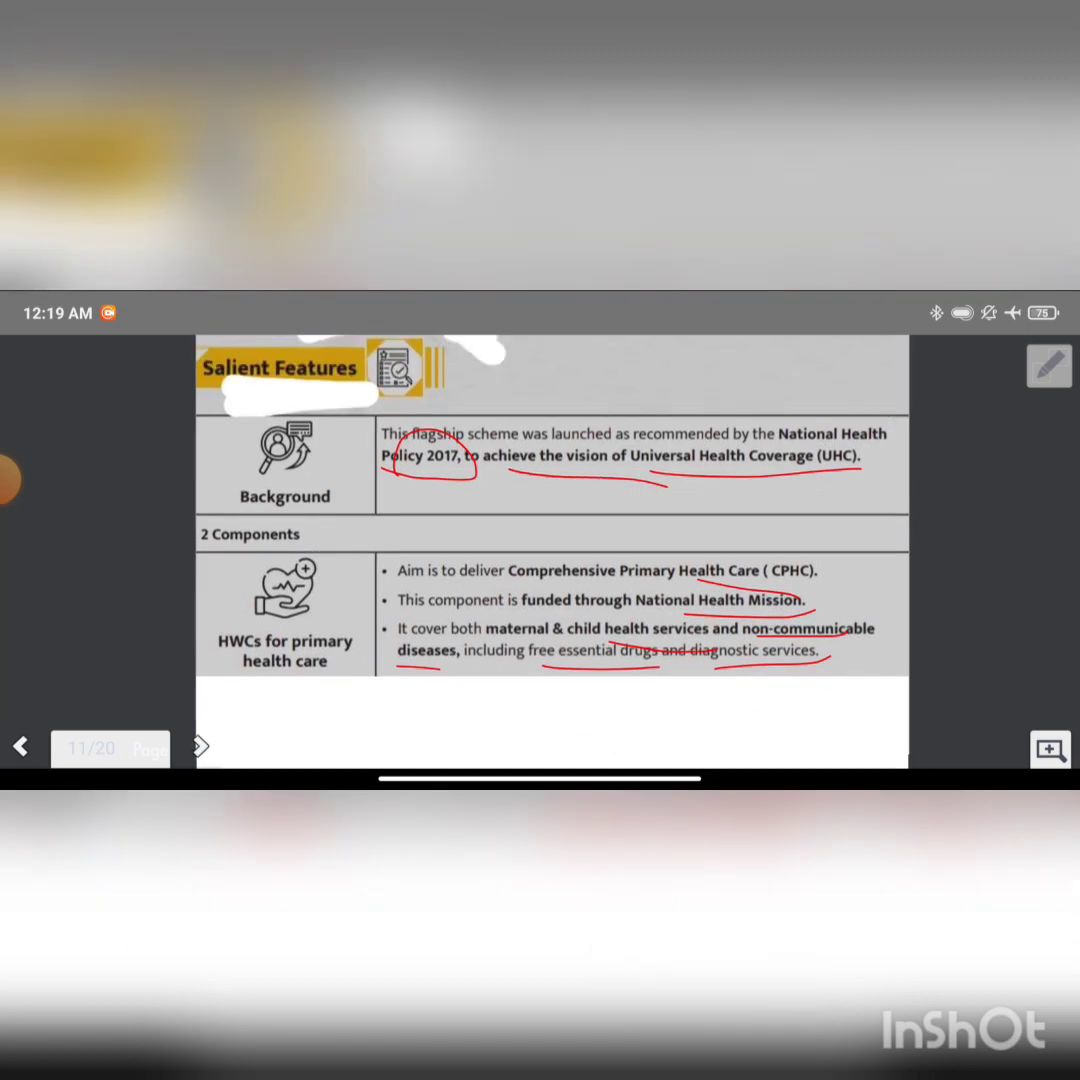
left_click(20, 746)
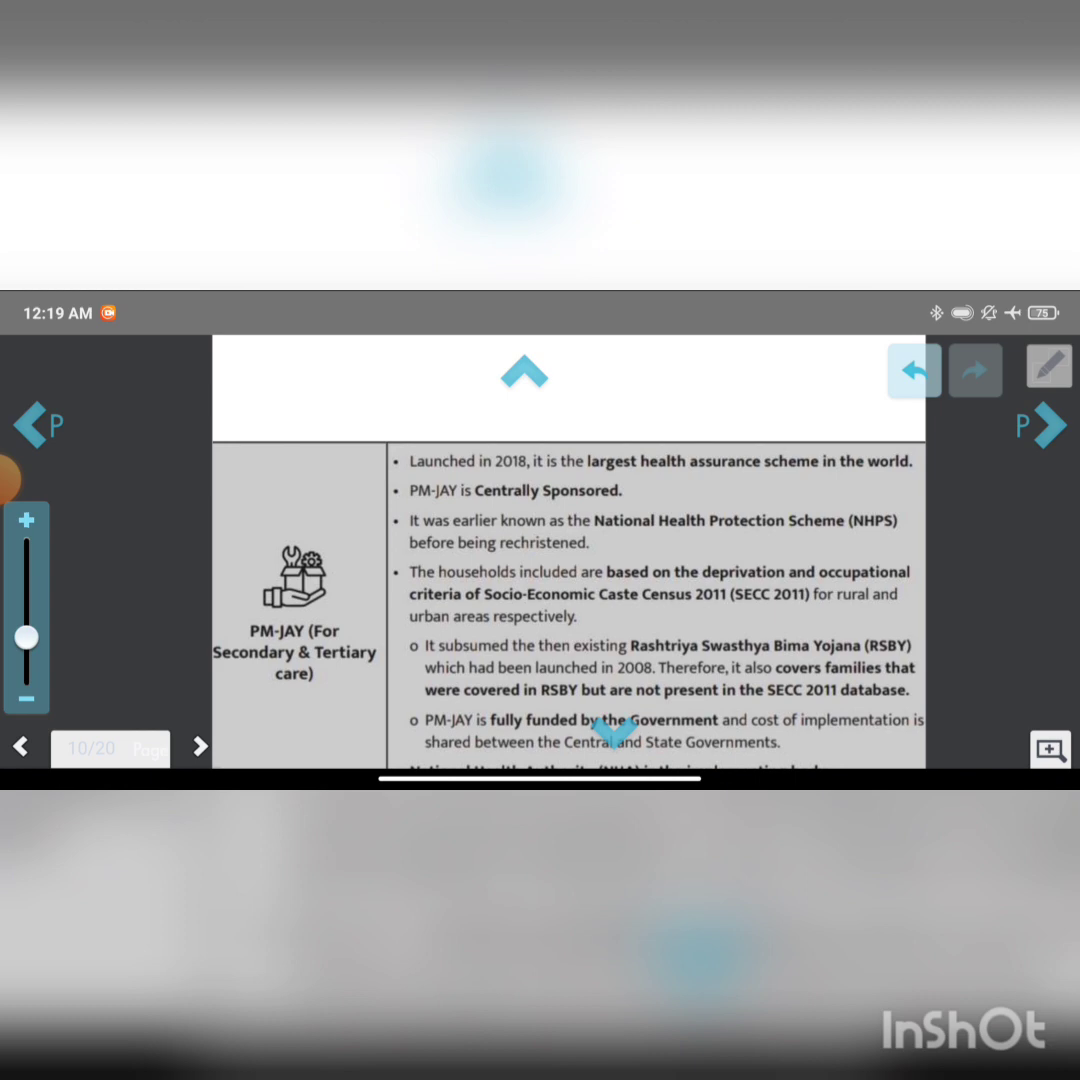
Step: Underline page 10's PM-JAY launch facts in red, then exit the pen tool
left_click_drag(280, 712, 360, 690)
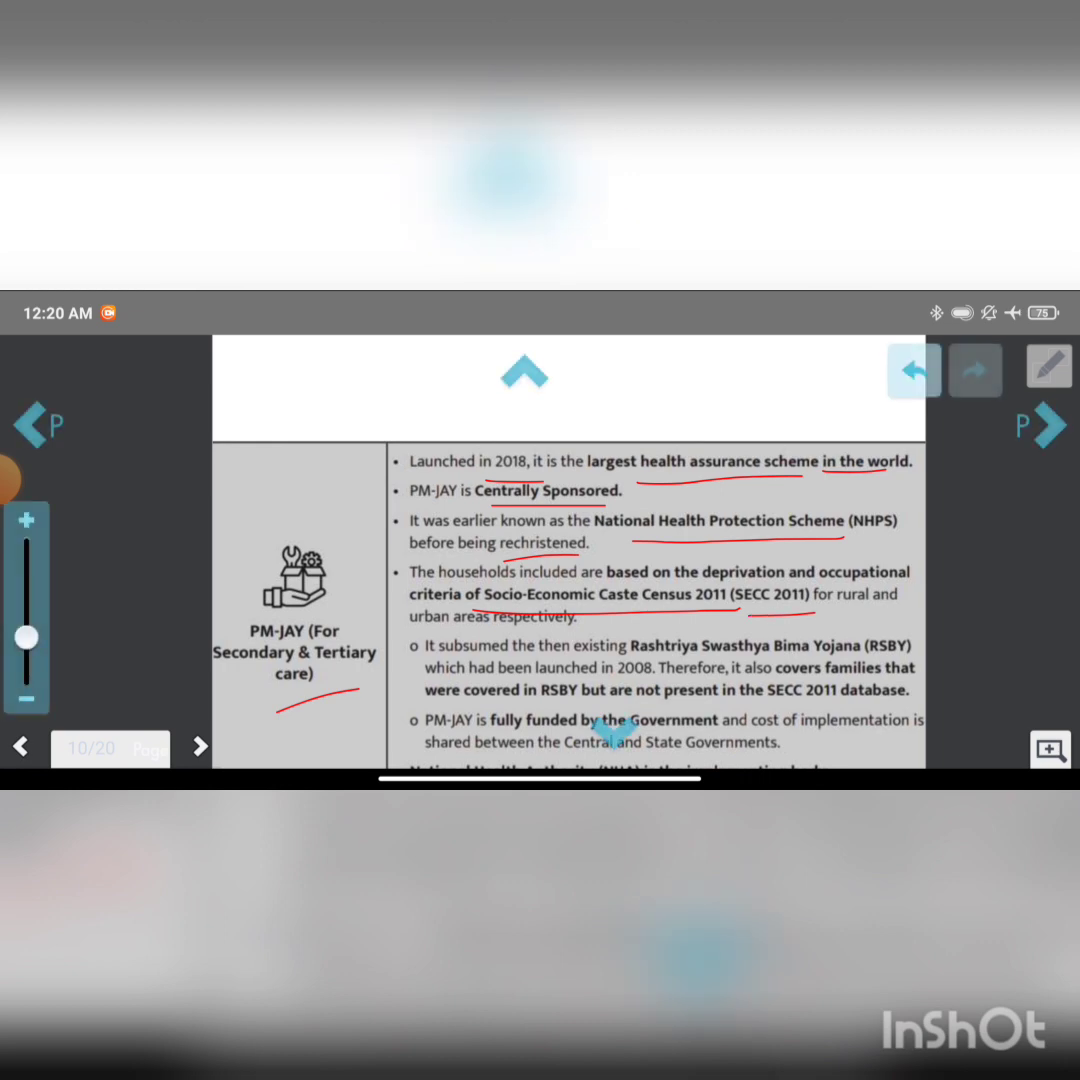
left_click(522, 371)
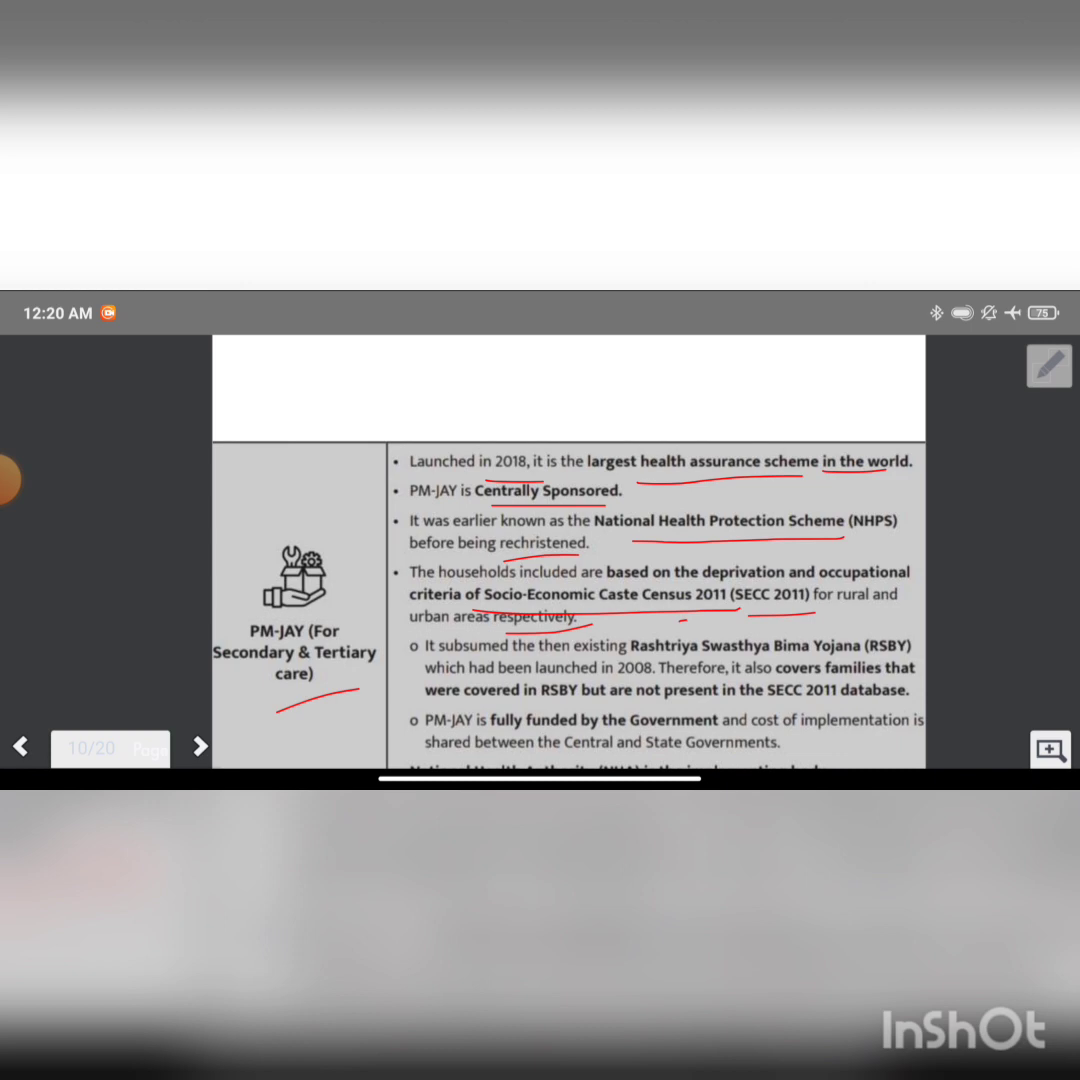